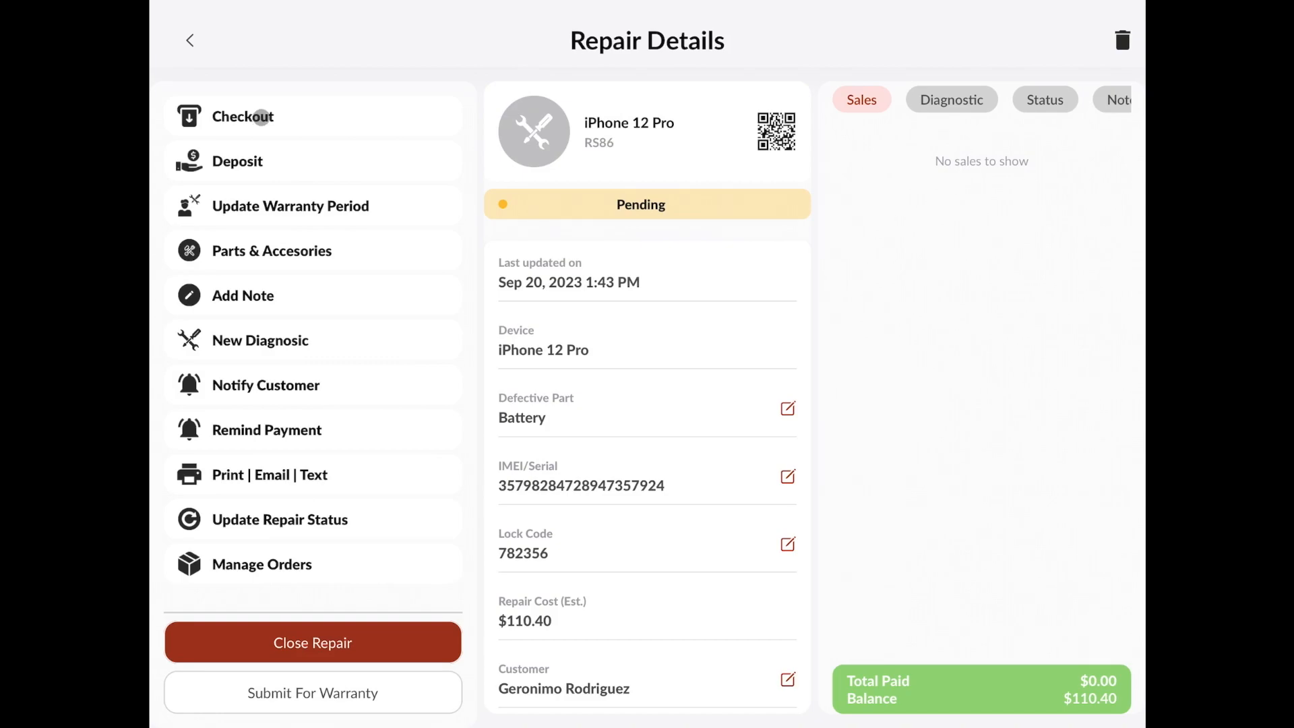
# Review and save the repair's parts and accessories list
pyautogui.click(272, 251)
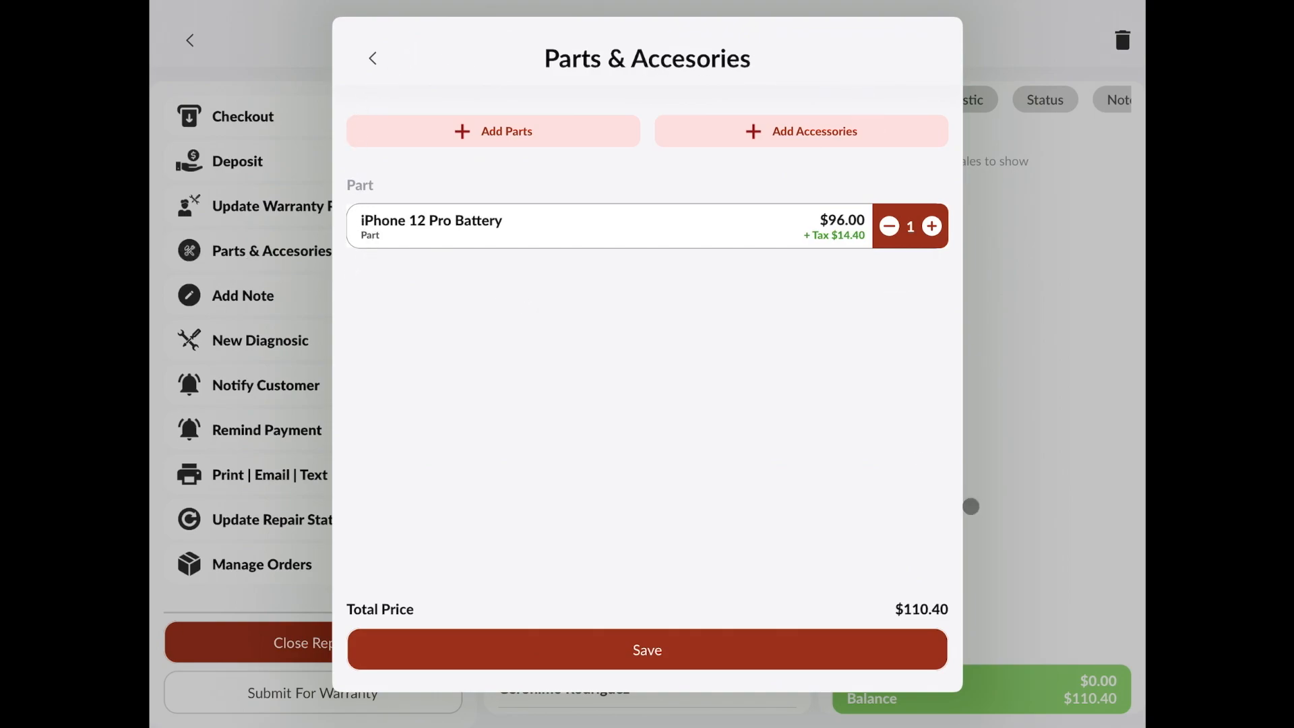
pyautogui.click(646, 650)
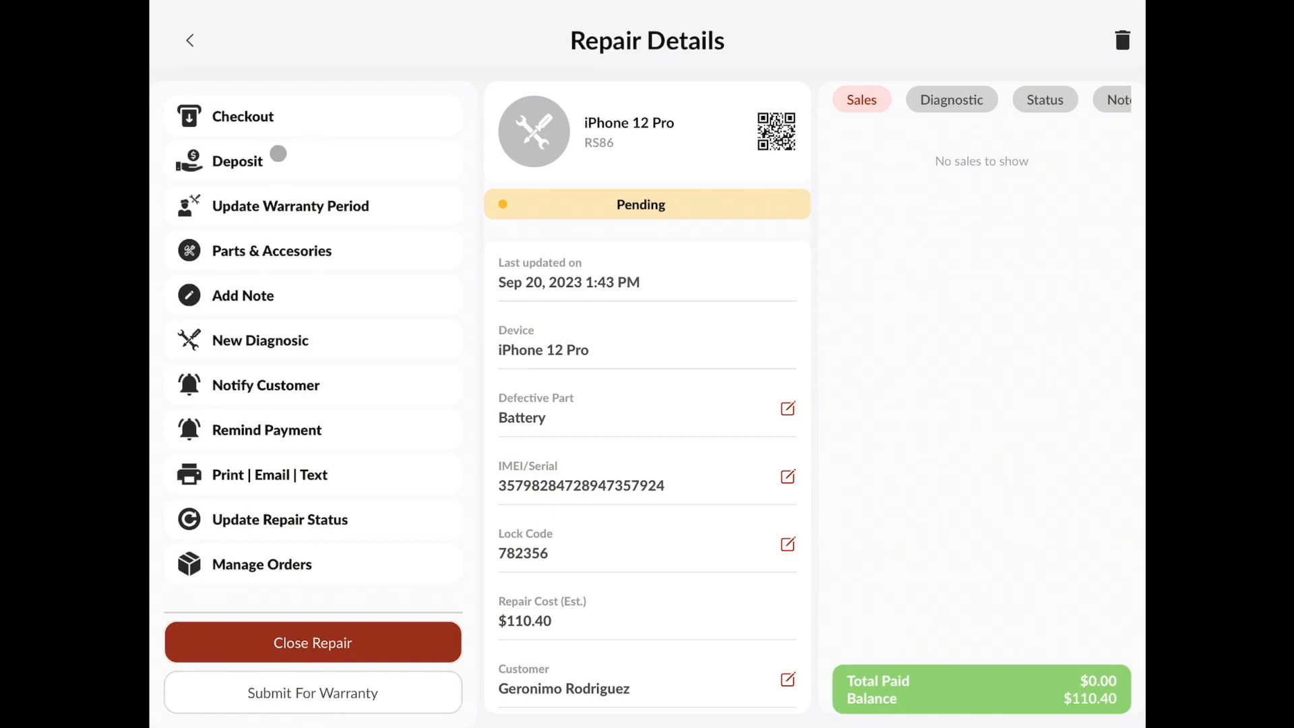
# Take a $50 deposit toward the $110.40 iPhone 12 Pro battery balance and send it to checkout
pyautogui.click(237, 161)
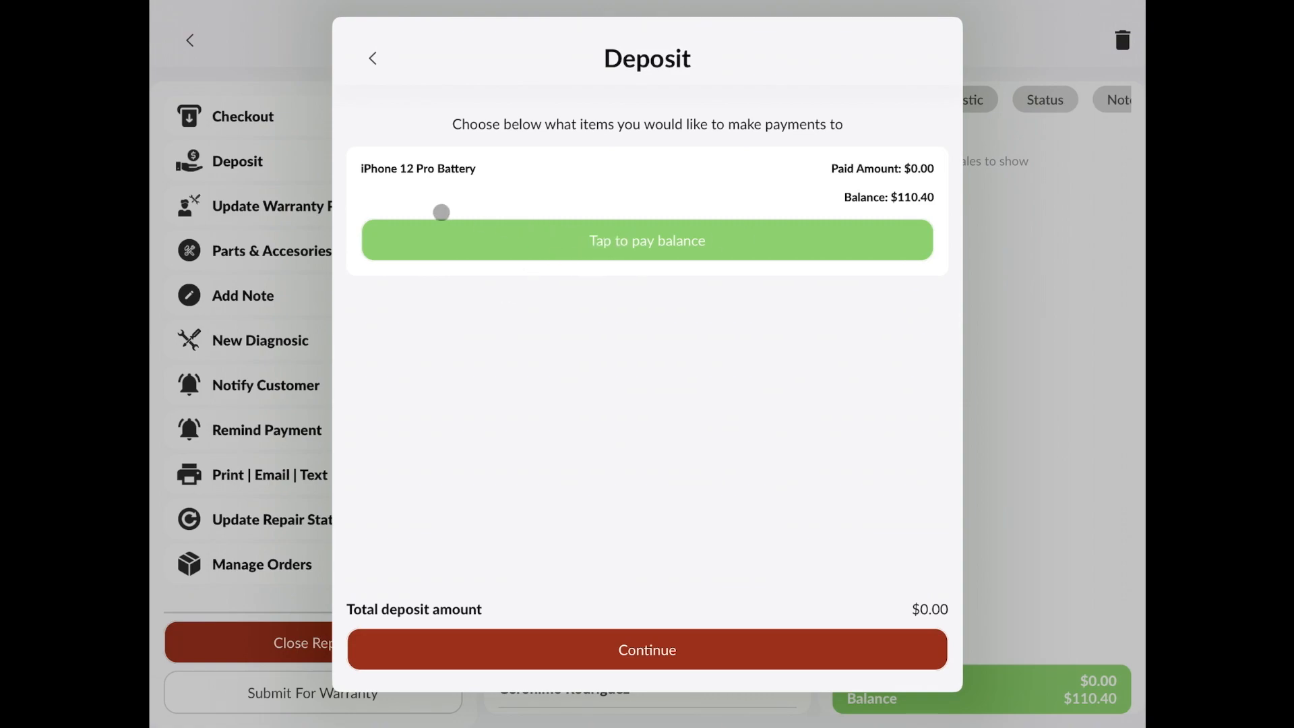
pyautogui.moveTo(442, 212); pyautogui.dragTo(503, 244)
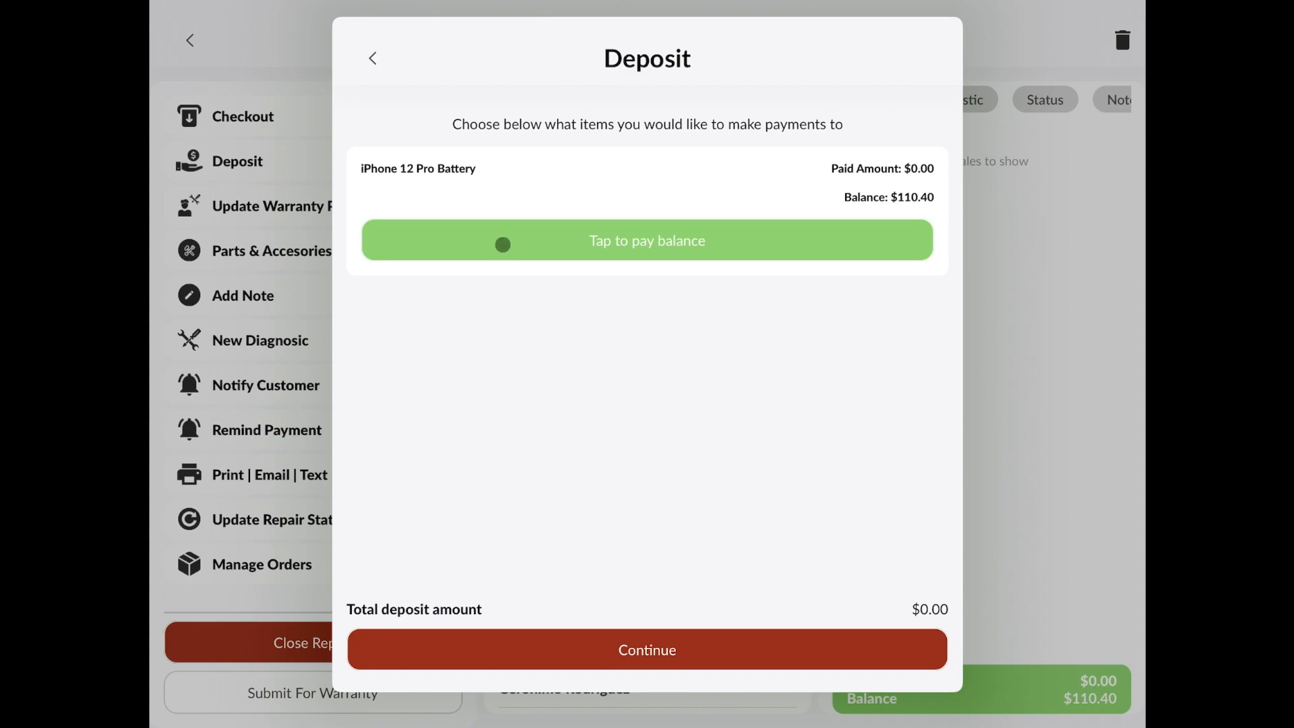
pyautogui.click(647, 240)
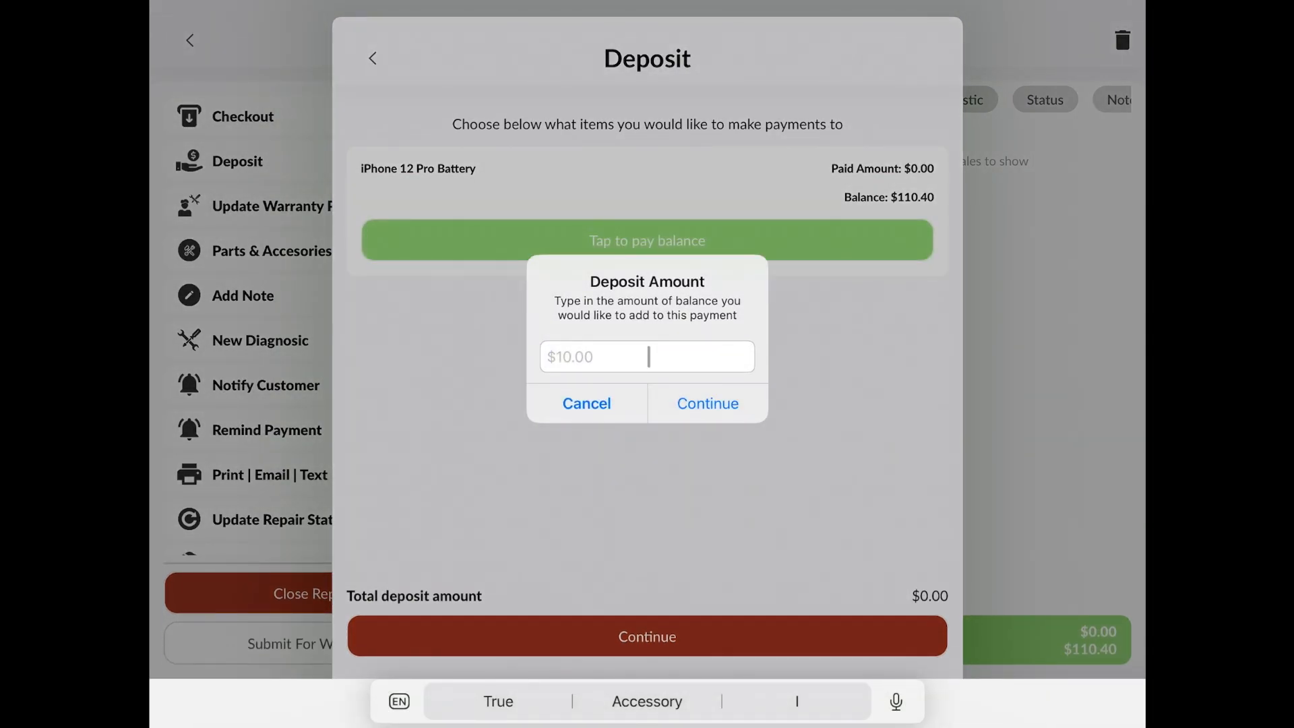
pyautogui.write('50')
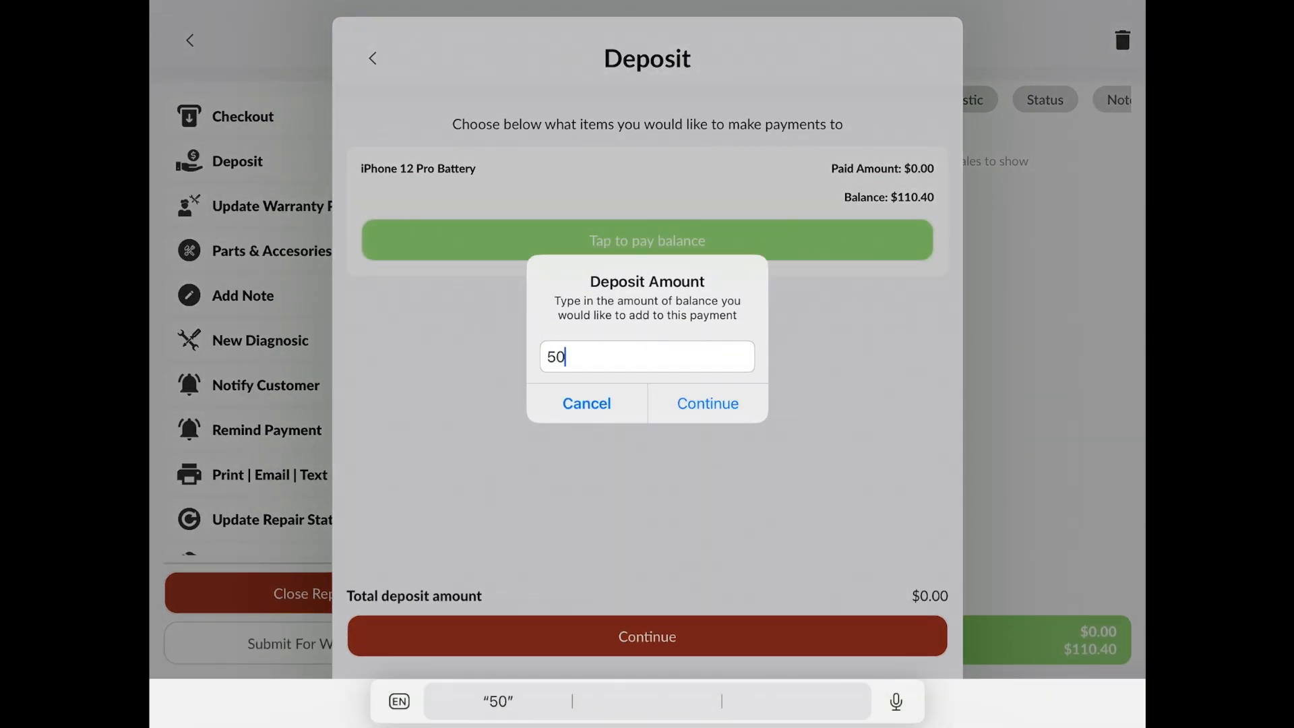
pyautogui.click(708, 403)
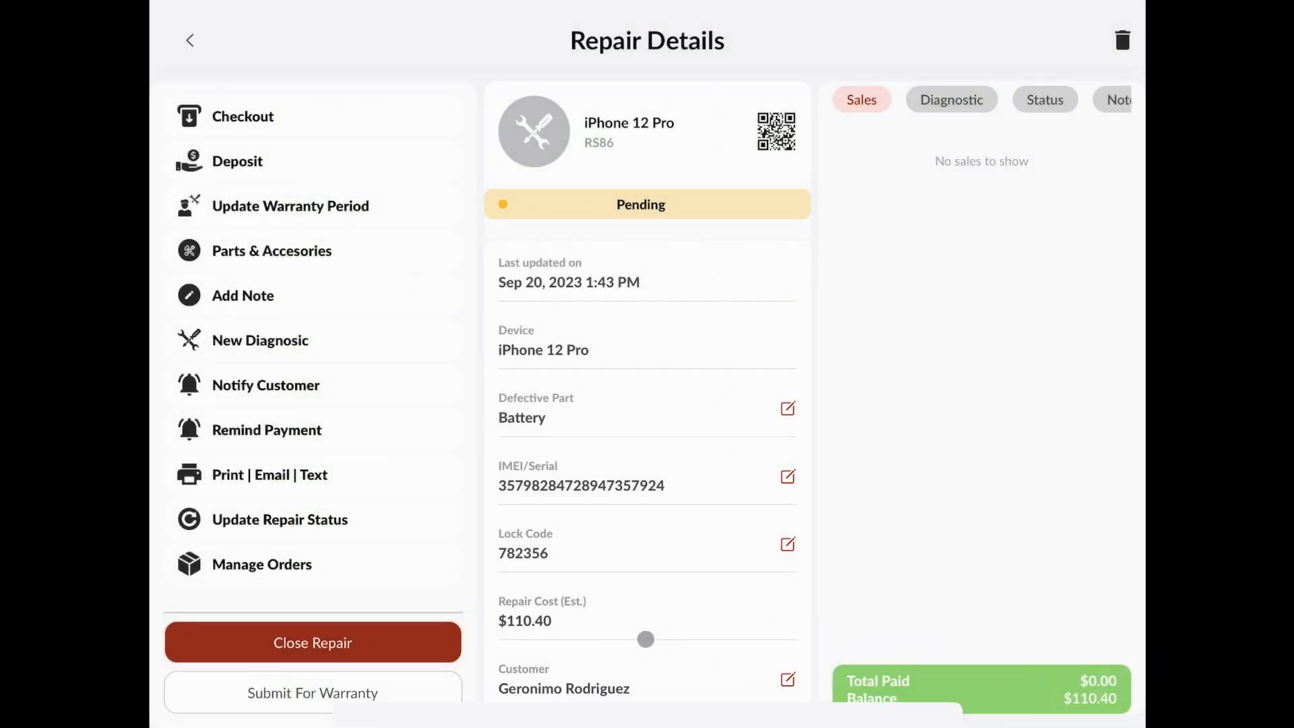
pyautogui.click(244, 115)
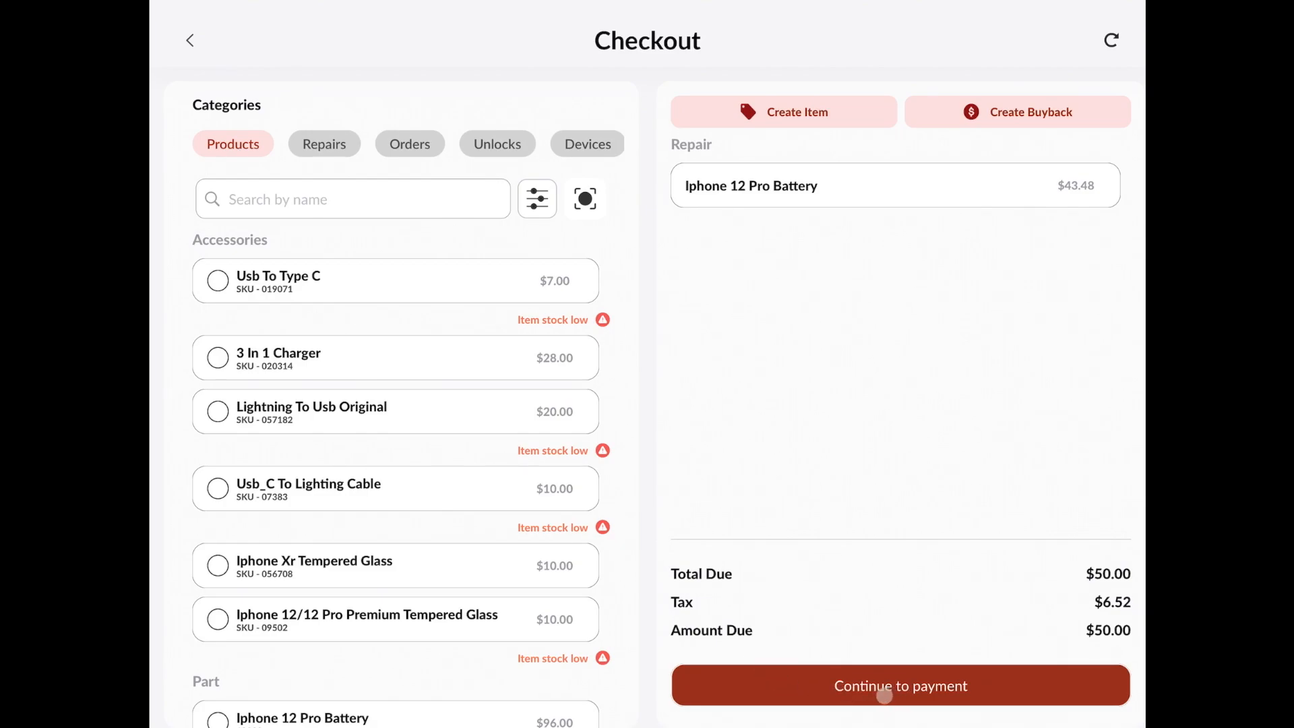
# Continue to payment for the $50 due on the deposit sale
pyautogui.click(899, 684)
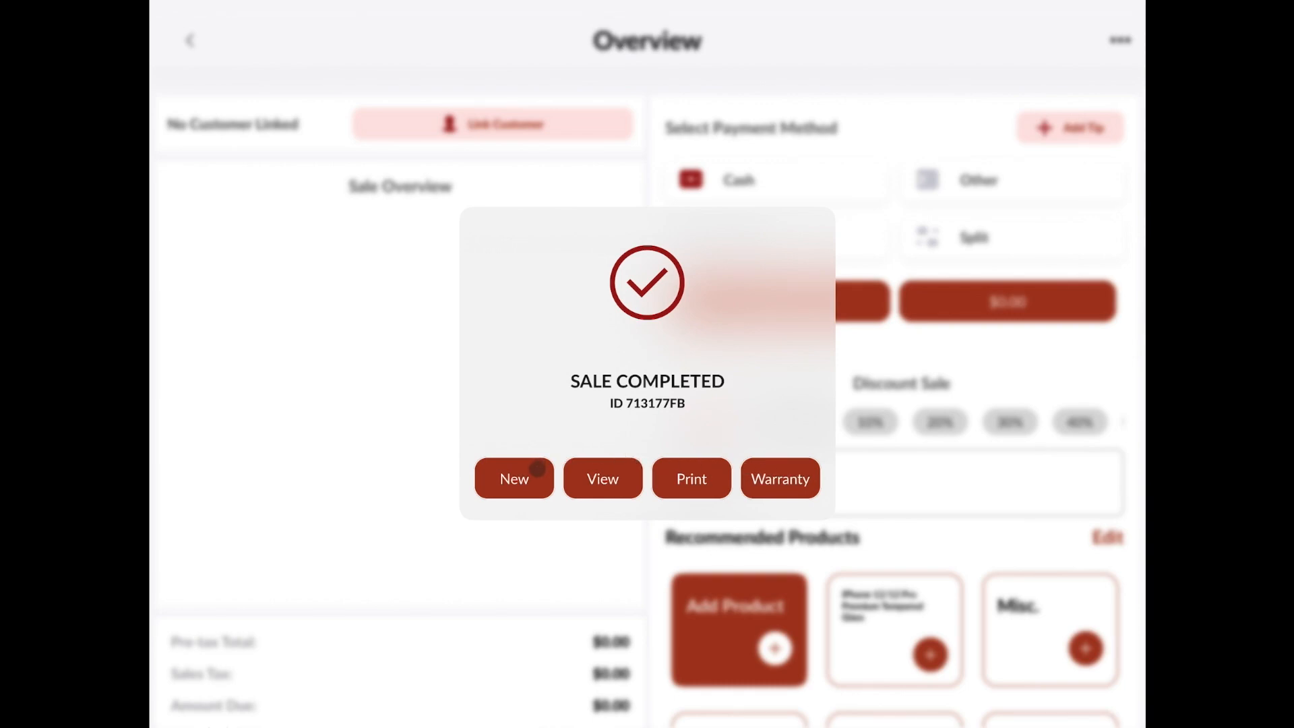
# View the sale 713177FB receipt showing $50 cash paid and $60.40 repair balance
pyautogui.click(514, 479)
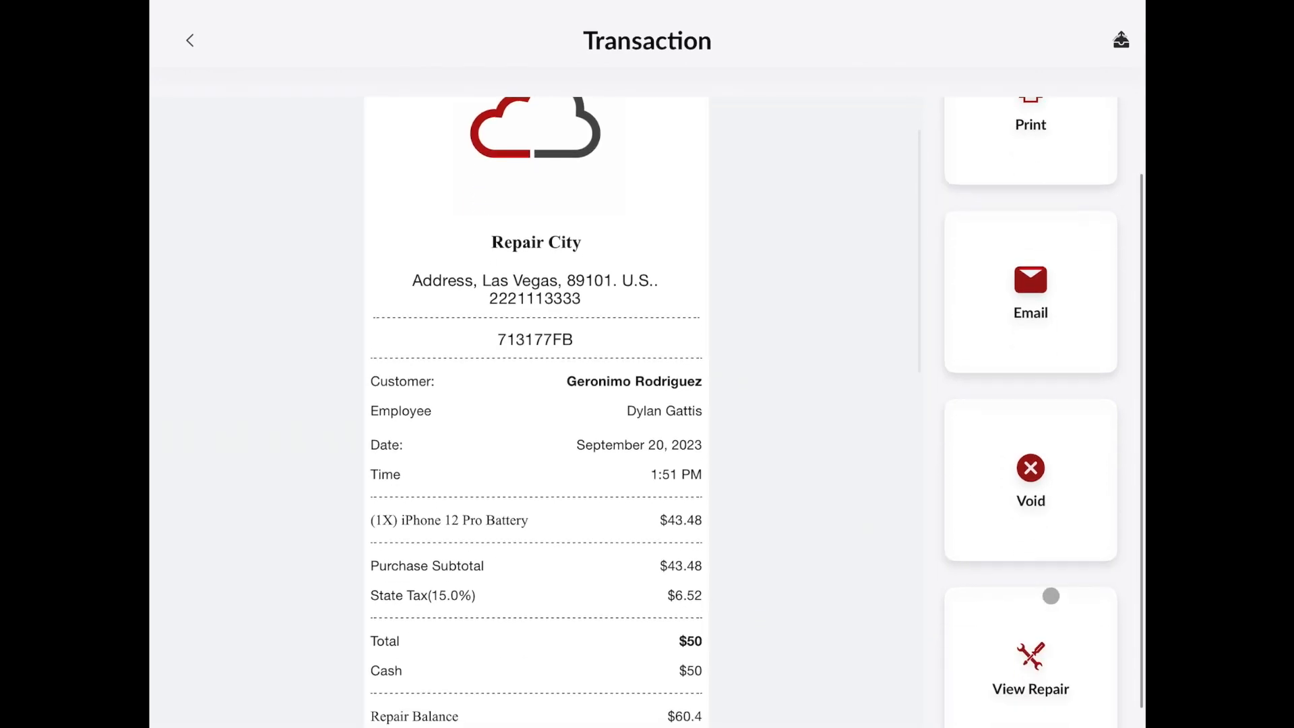
pyautogui.scroll(-3)
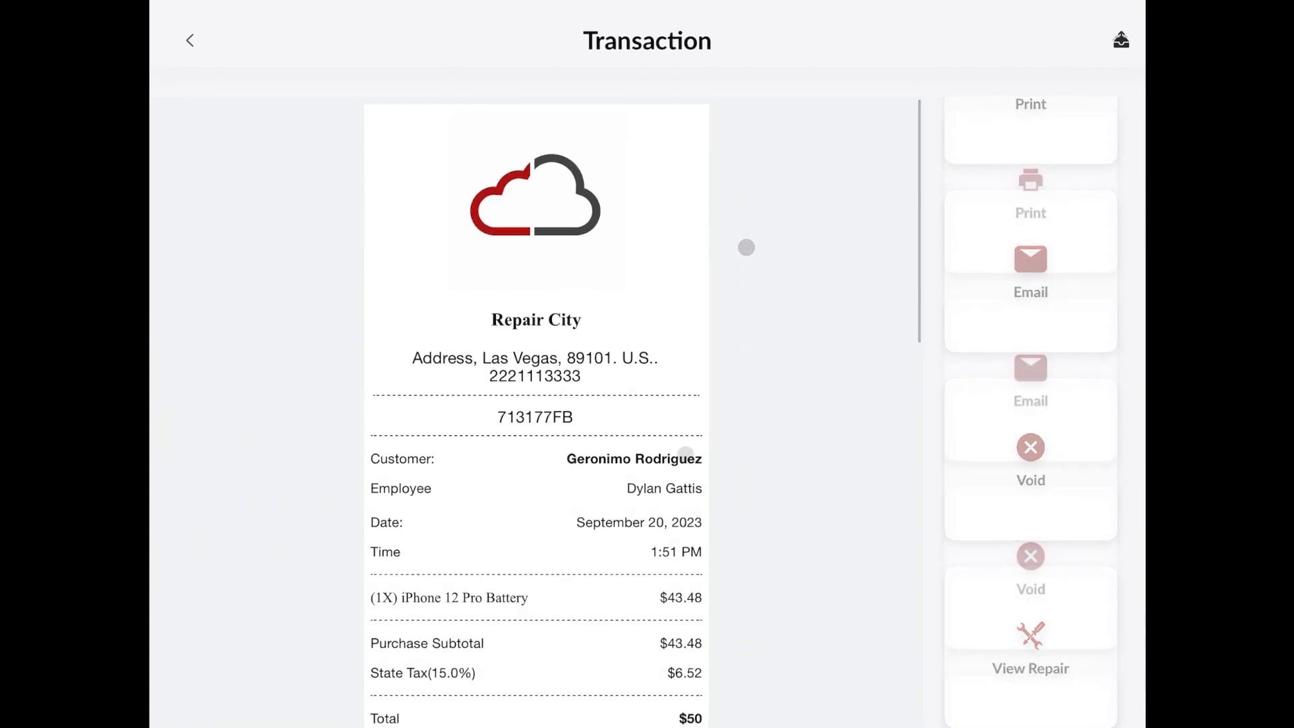
pyautogui.scroll(-3)
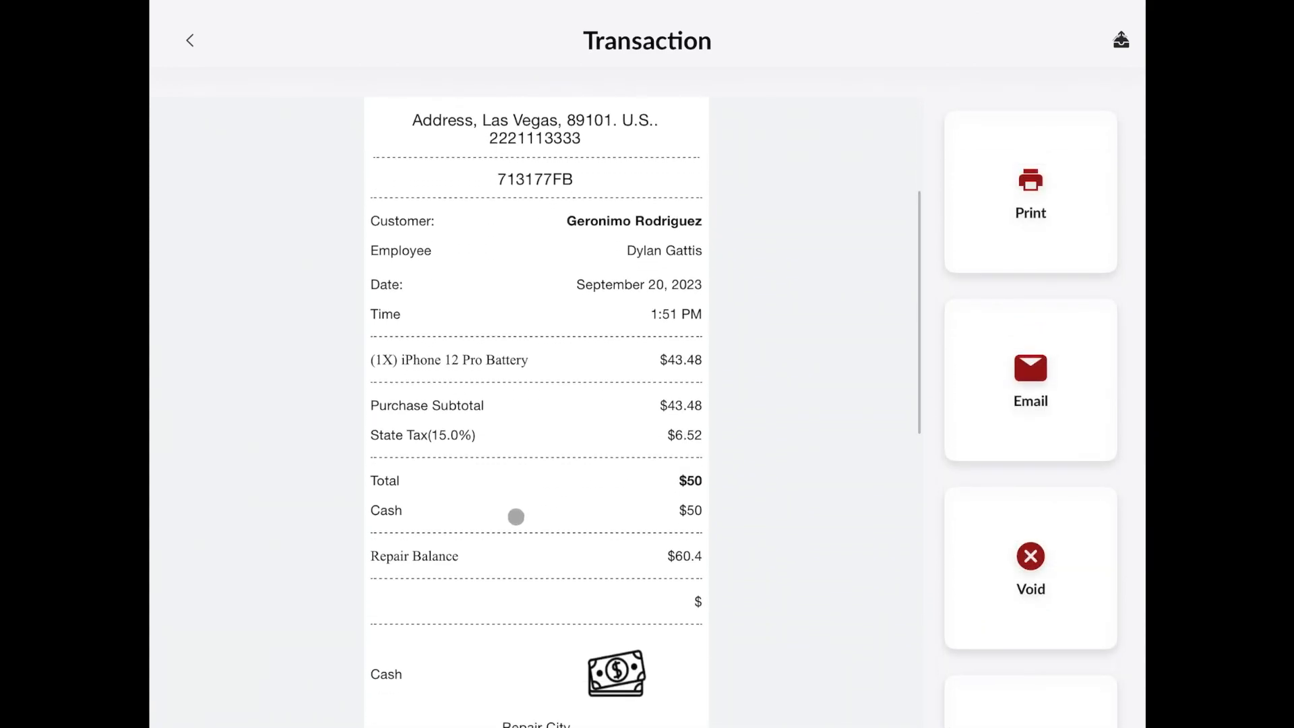
pyautogui.scroll(-3)
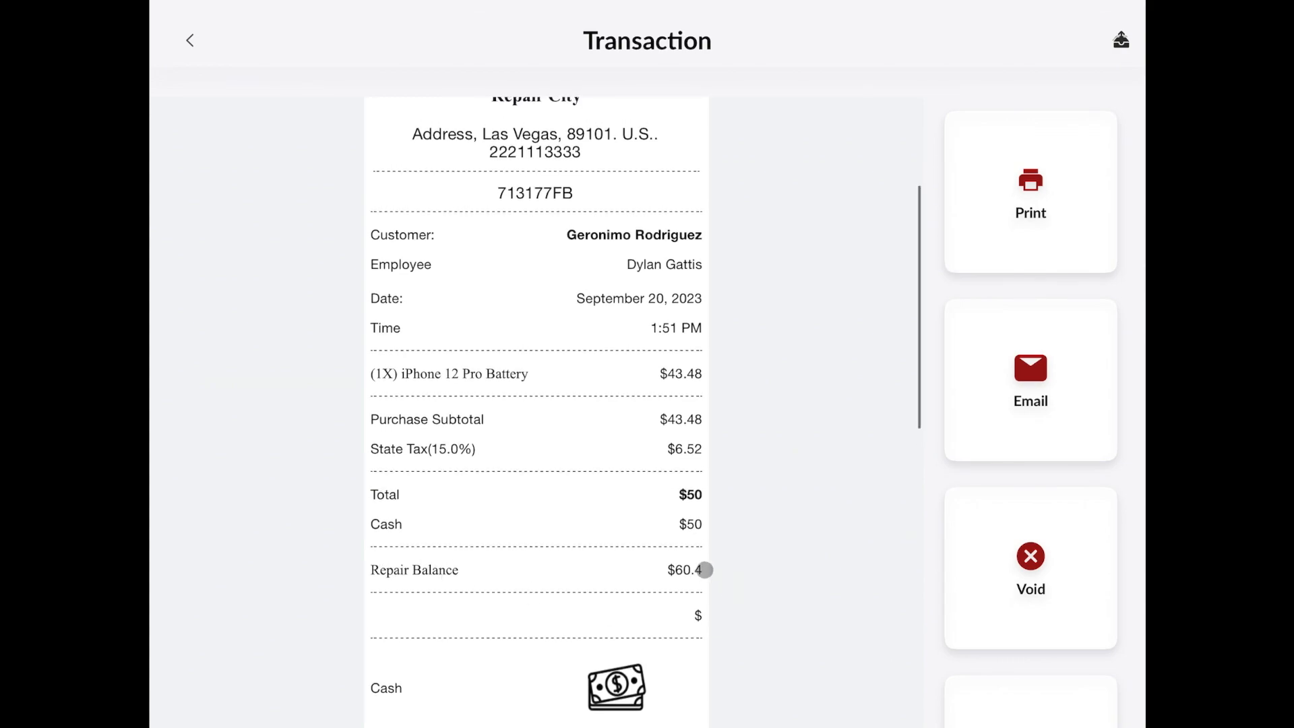
pyautogui.scroll(-3)
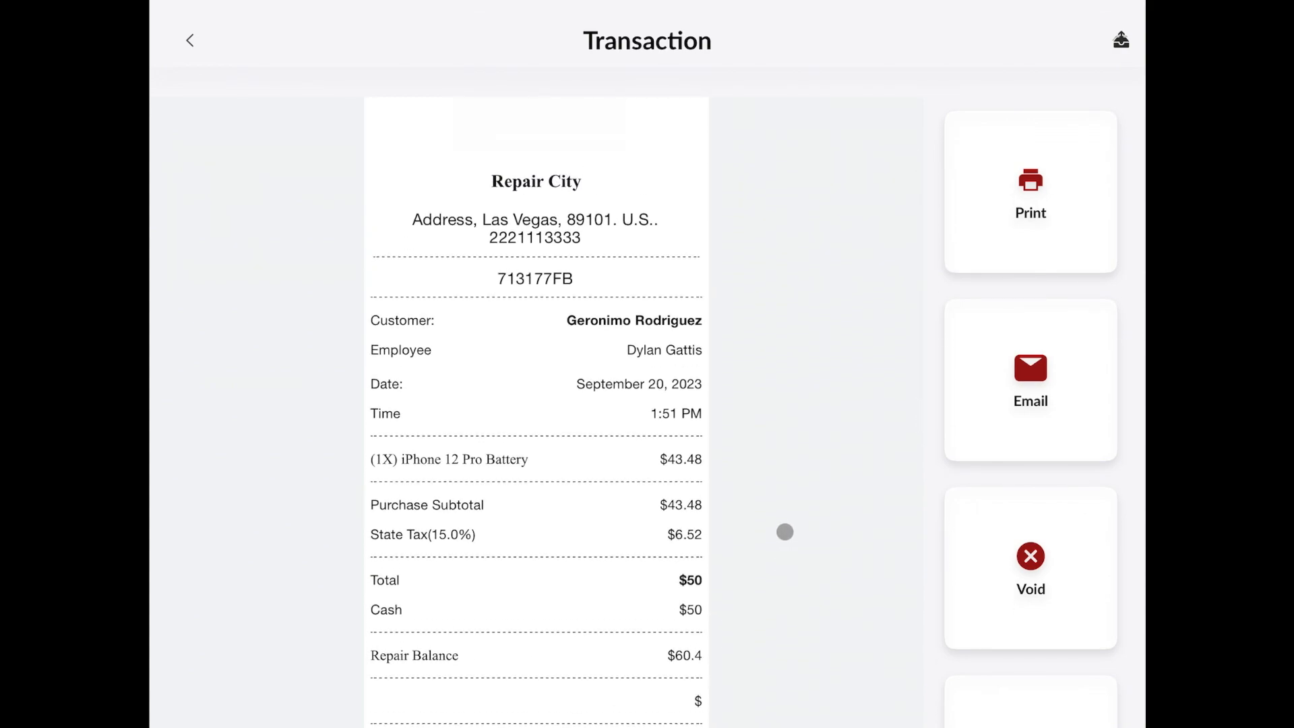
pyautogui.scroll(-3)
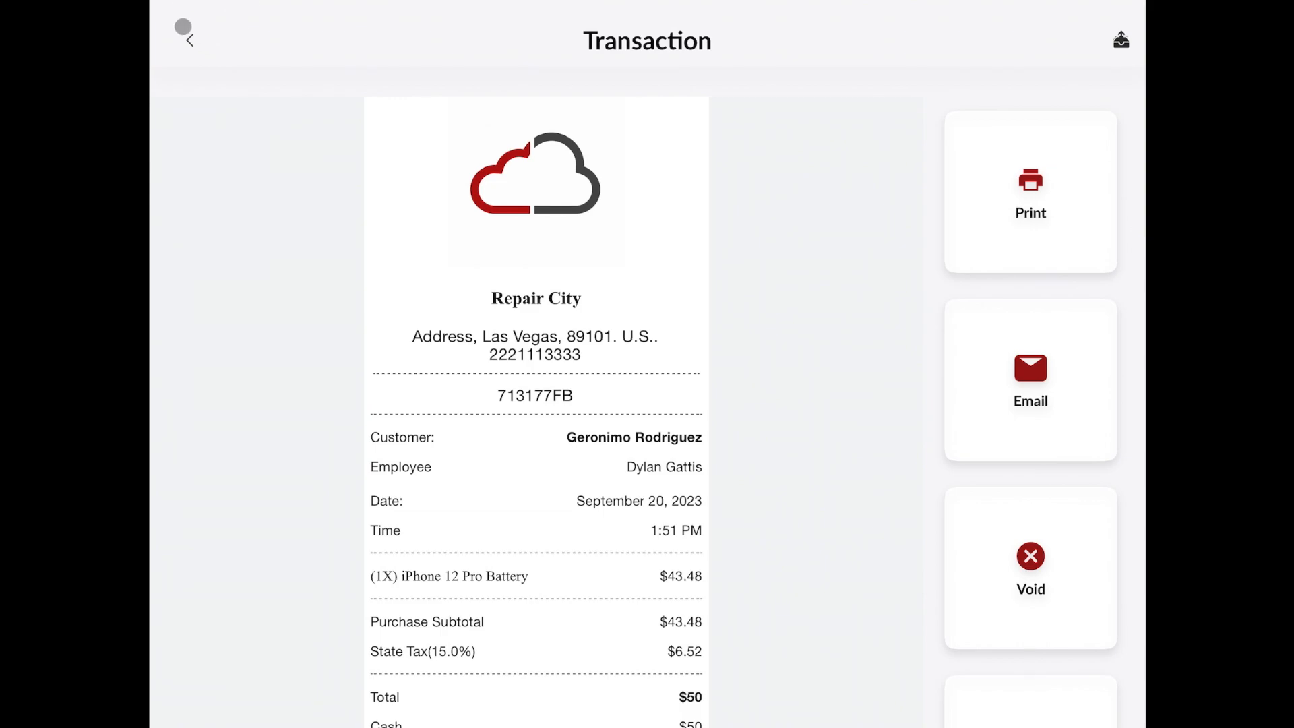
# Return to the iPhone 12 Pro repair and change its status from Pending to Repaired
pyautogui.click(189, 37)
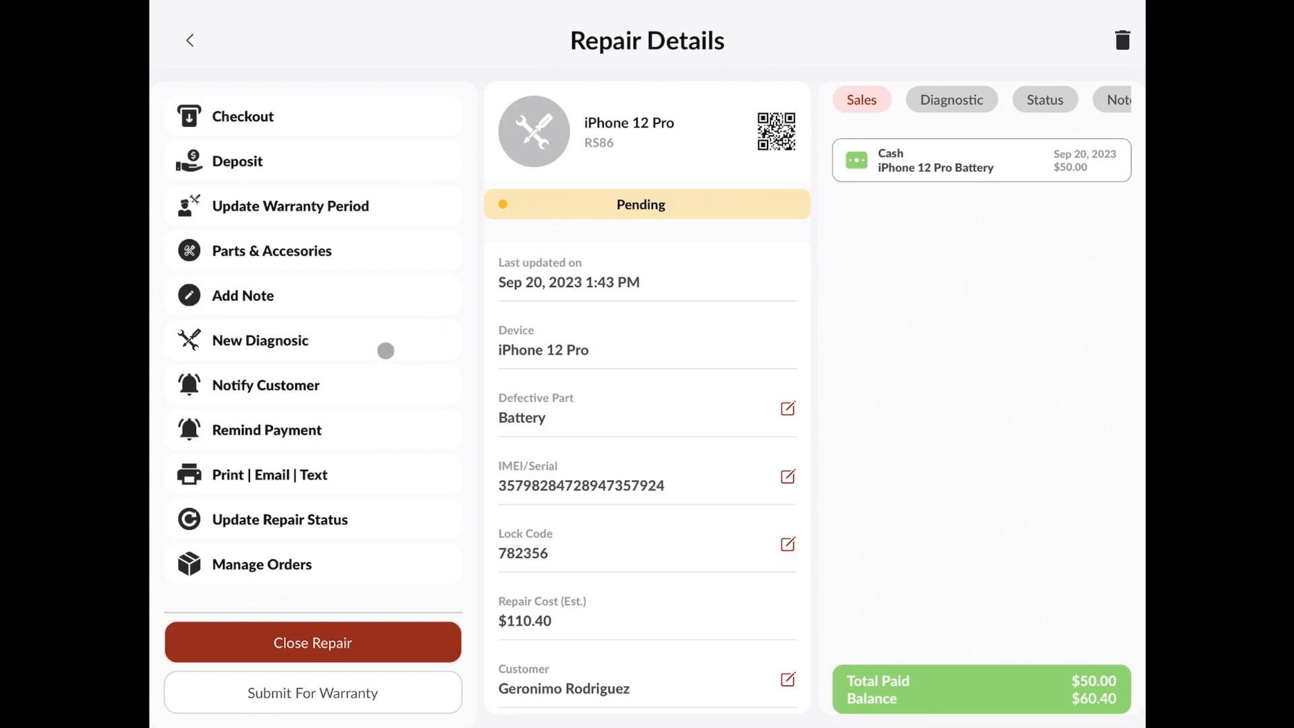
pyautogui.moveTo(299, 465)
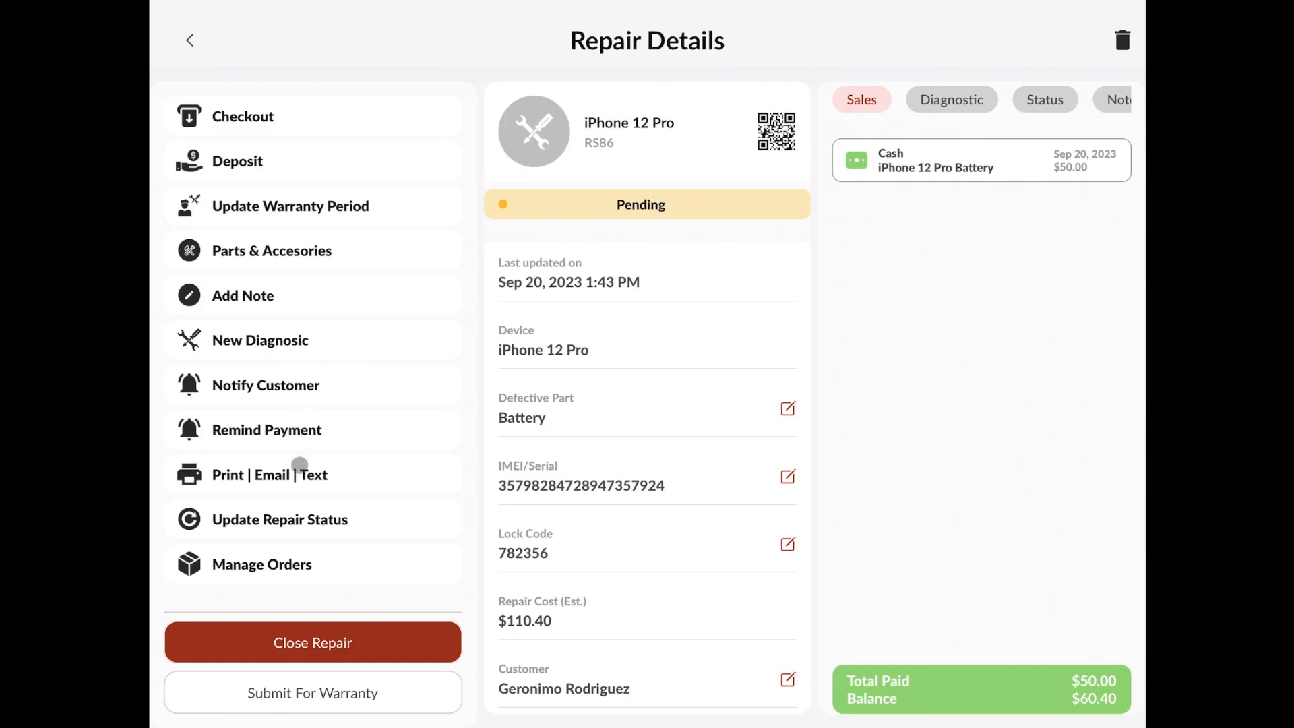
pyautogui.click(278, 518)
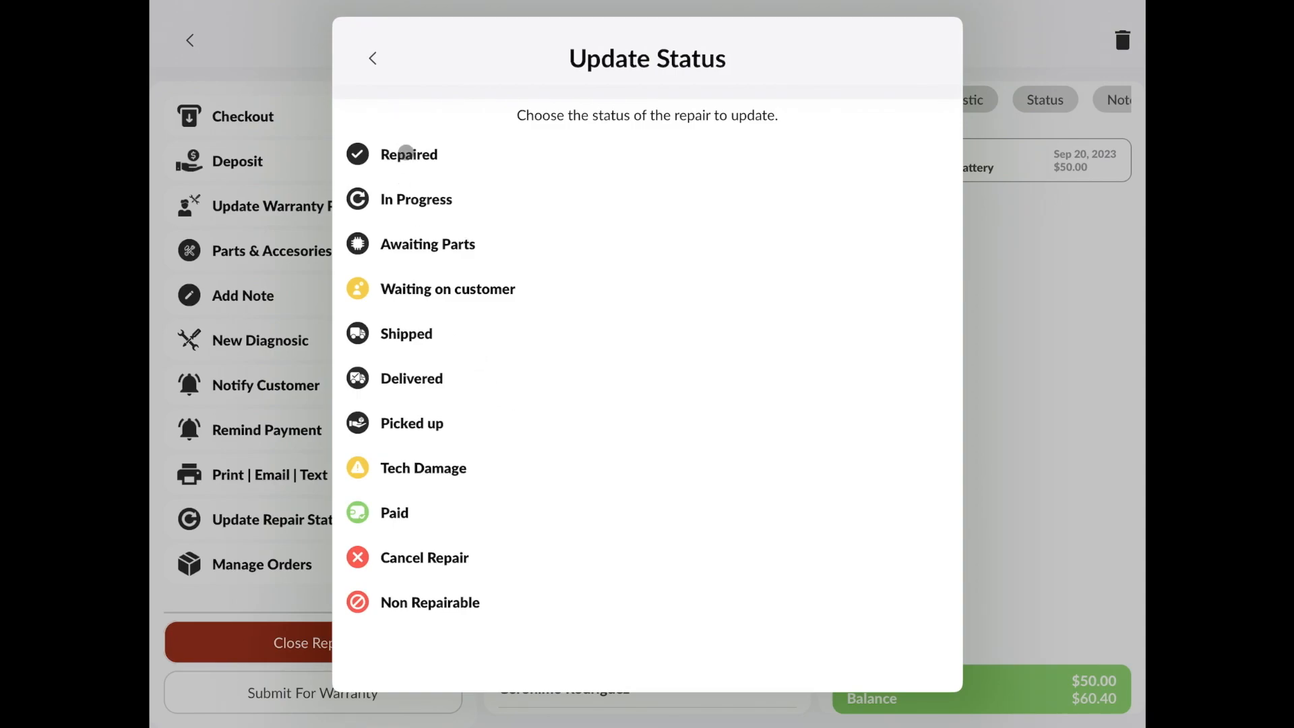
pyautogui.click(409, 154)
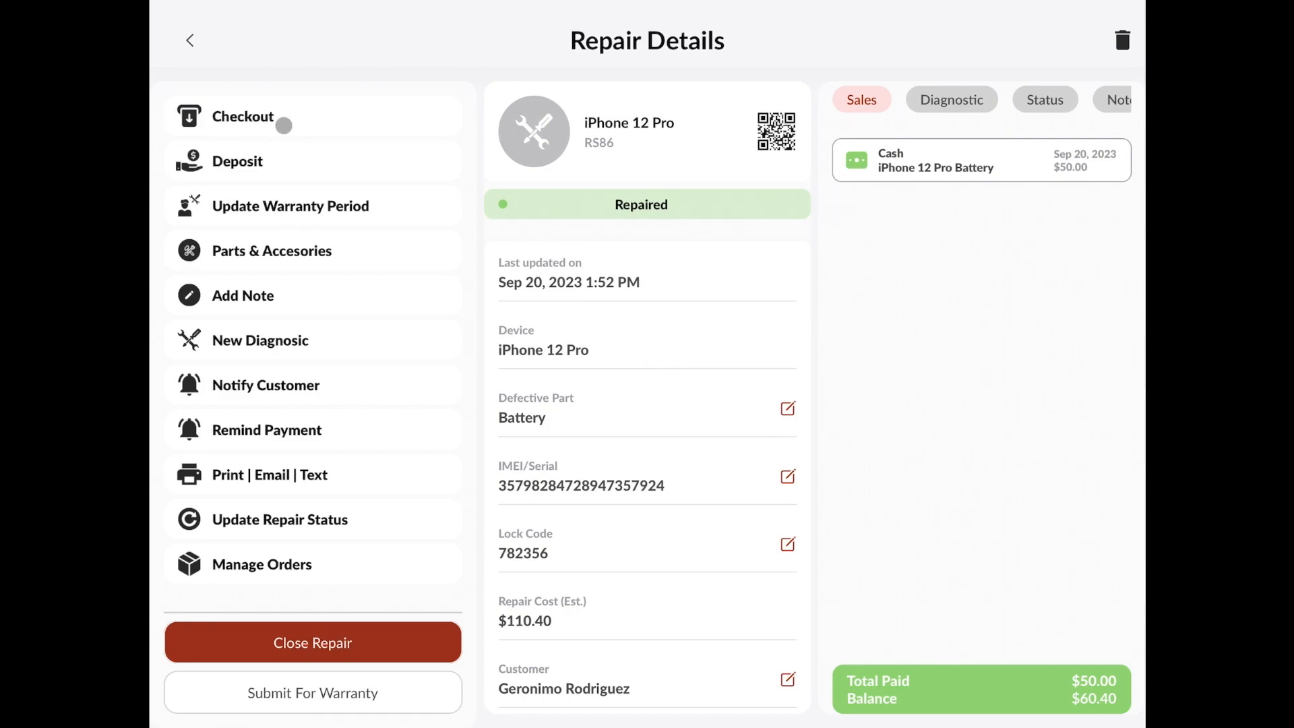
# Check out the remaining $60.40 balance with a $65.00 cash quick amount
pyautogui.click(242, 116)
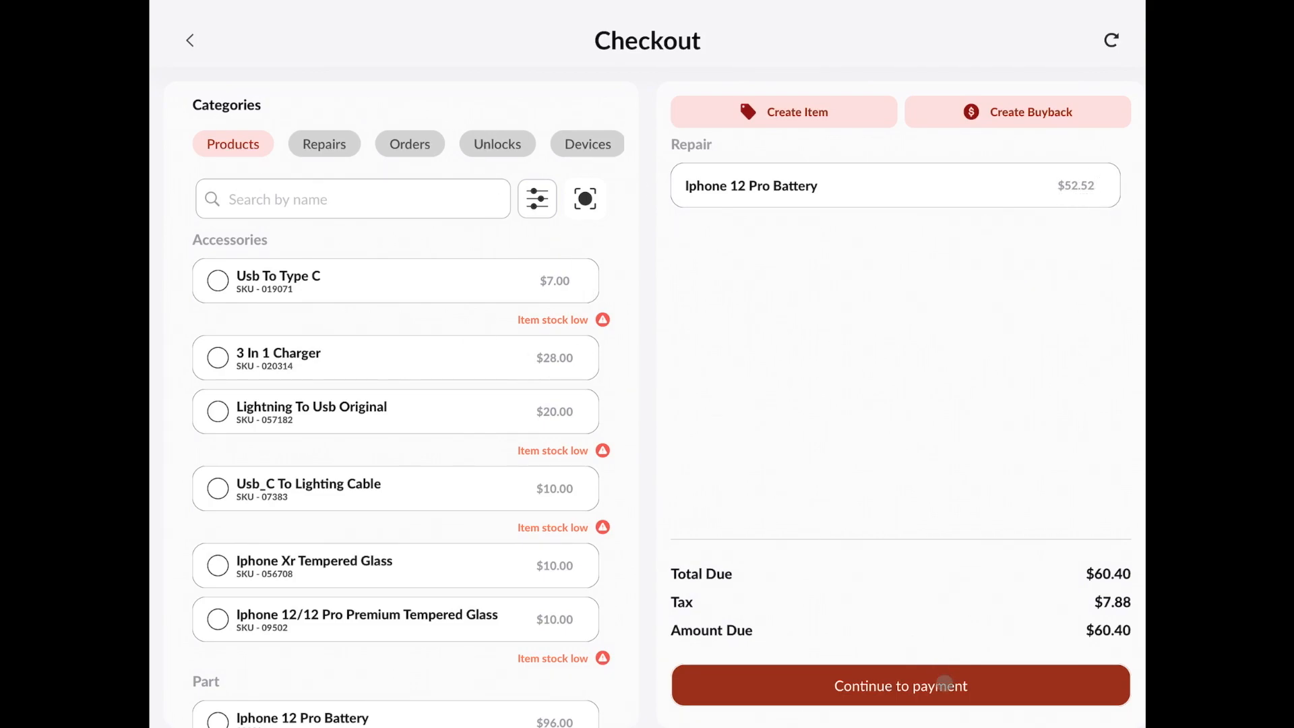
pyautogui.click(900, 685)
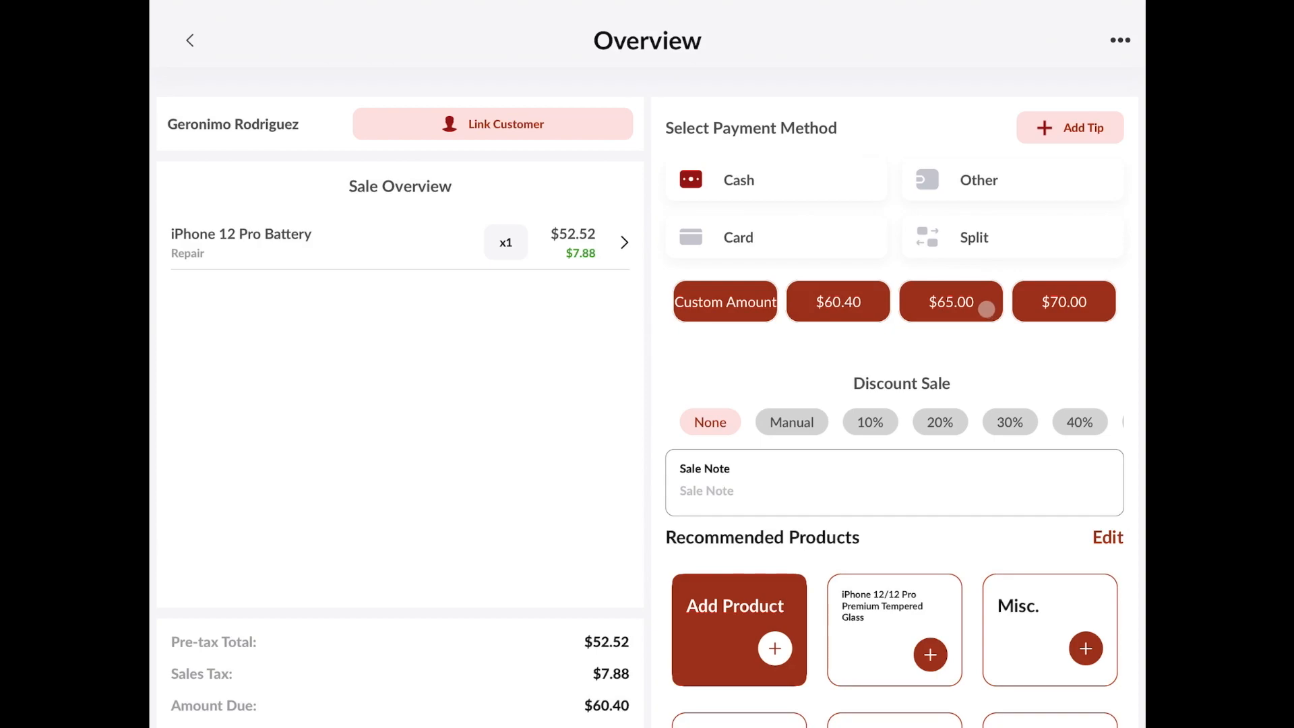
pyautogui.scroll(-3)
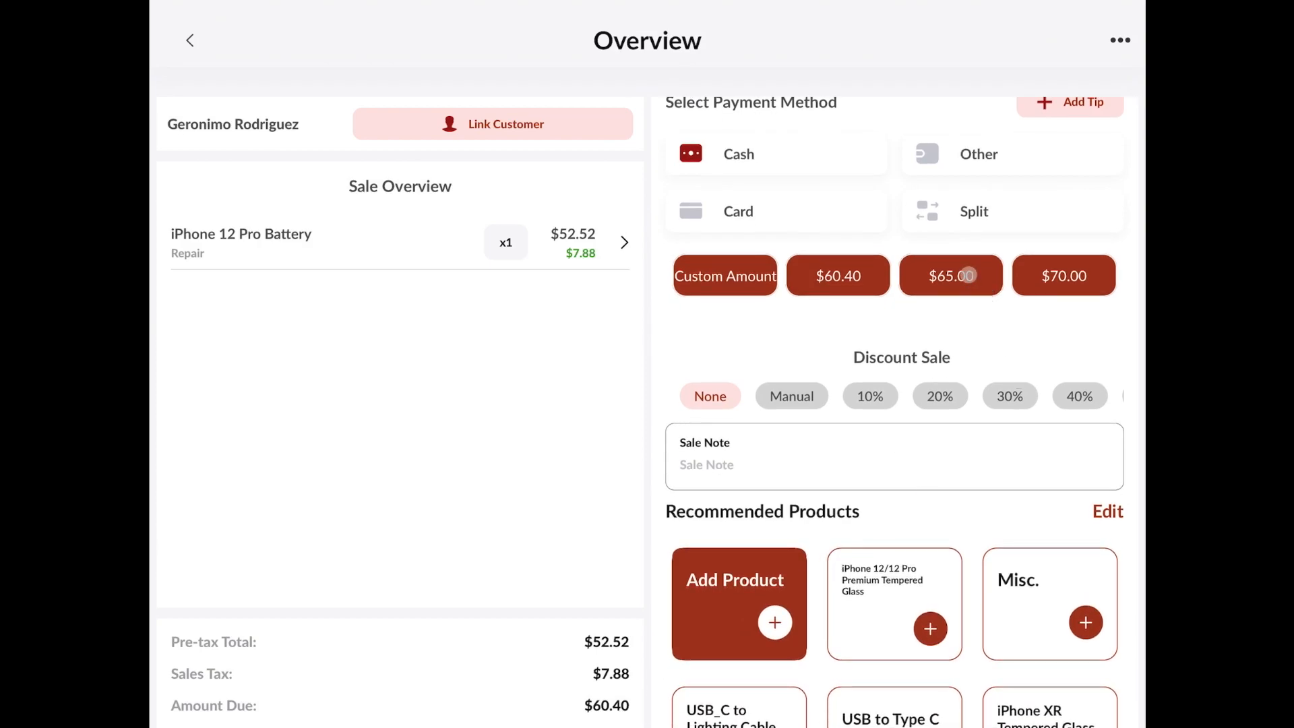
pyautogui.click(951, 275)
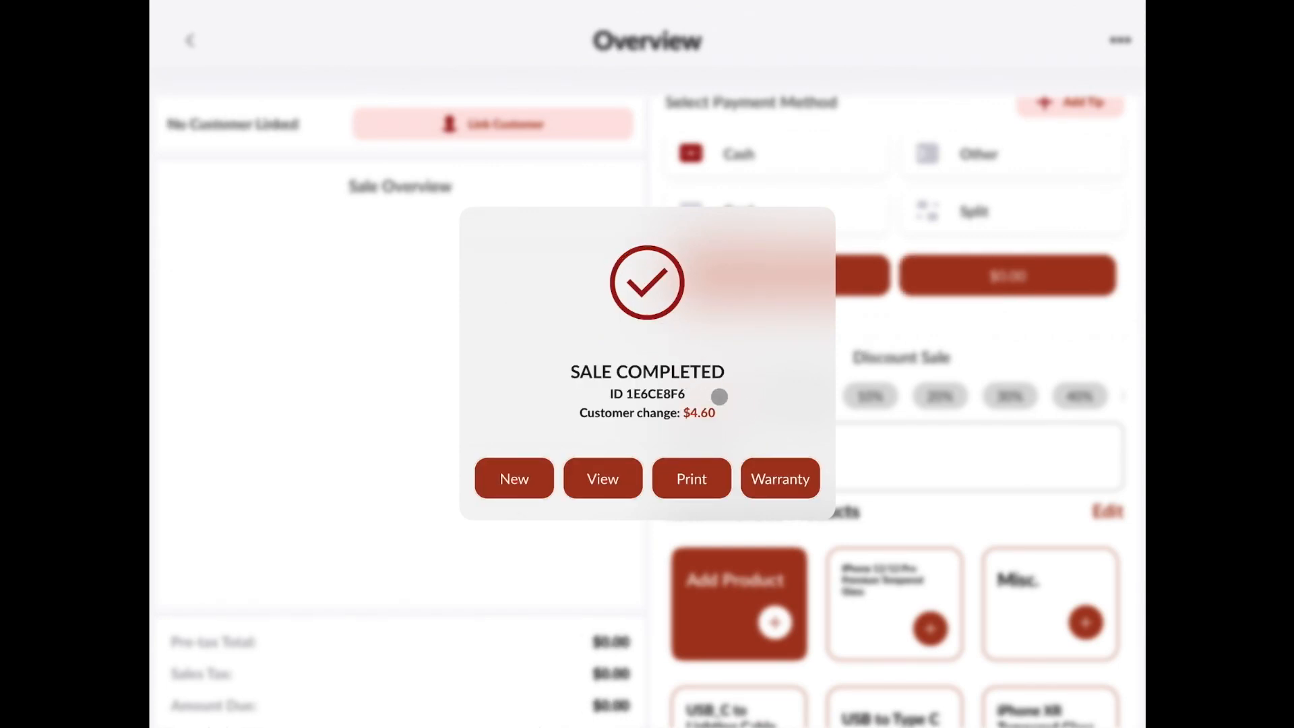
# Fill the warranty form with repaired date Sep 18, 2023 and a 1 Month period
pyautogui.click(514, 477)
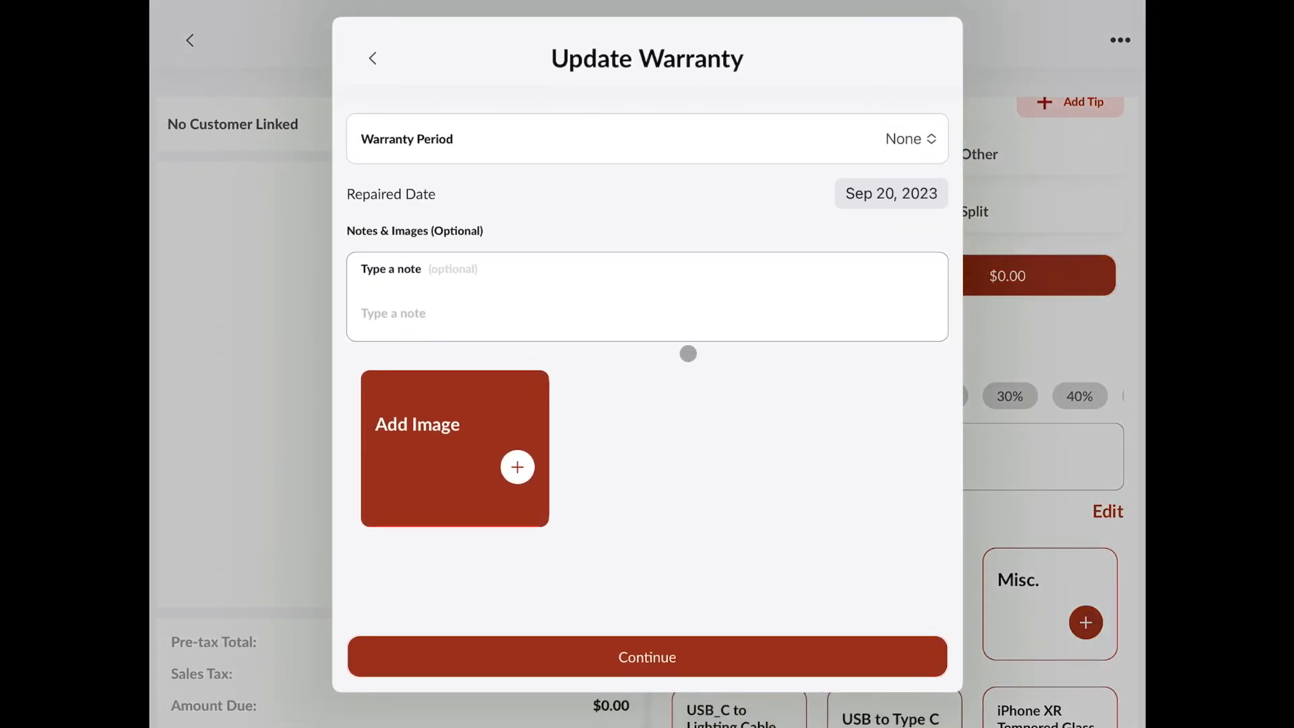
pyautogui.moveTo(691, 328)
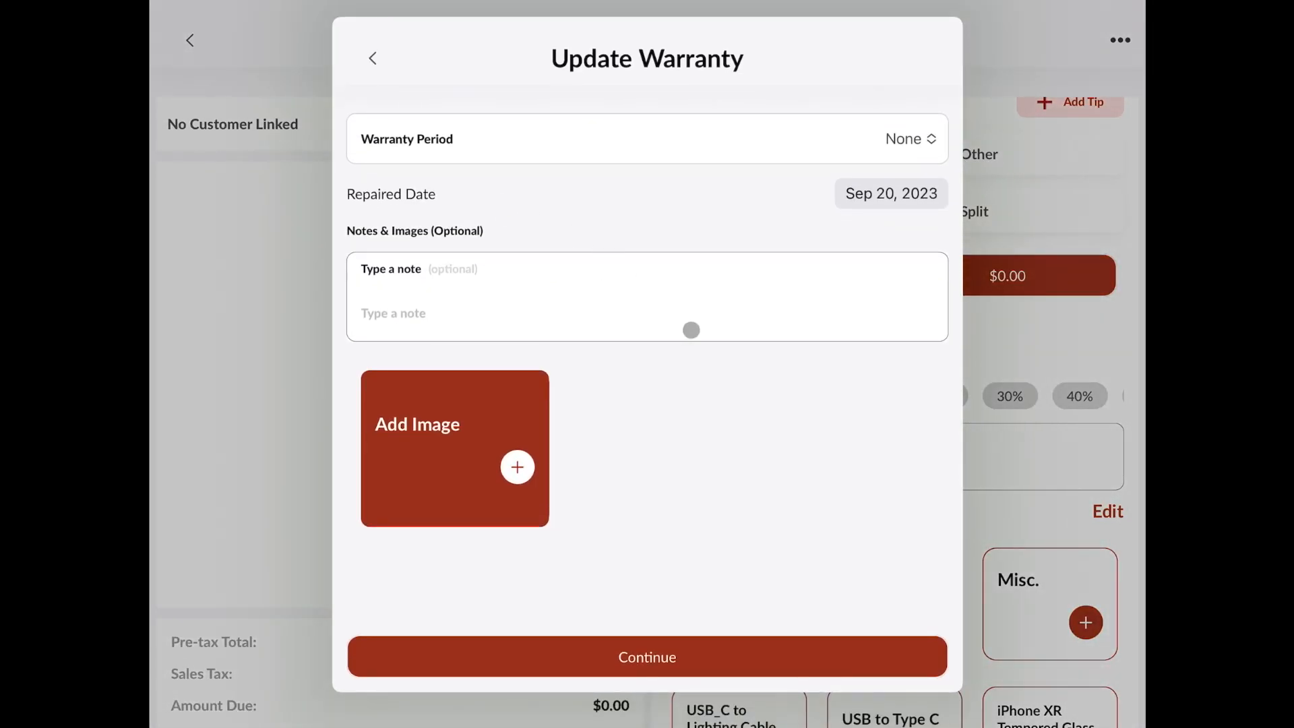
pyautogui.click(890, 194)
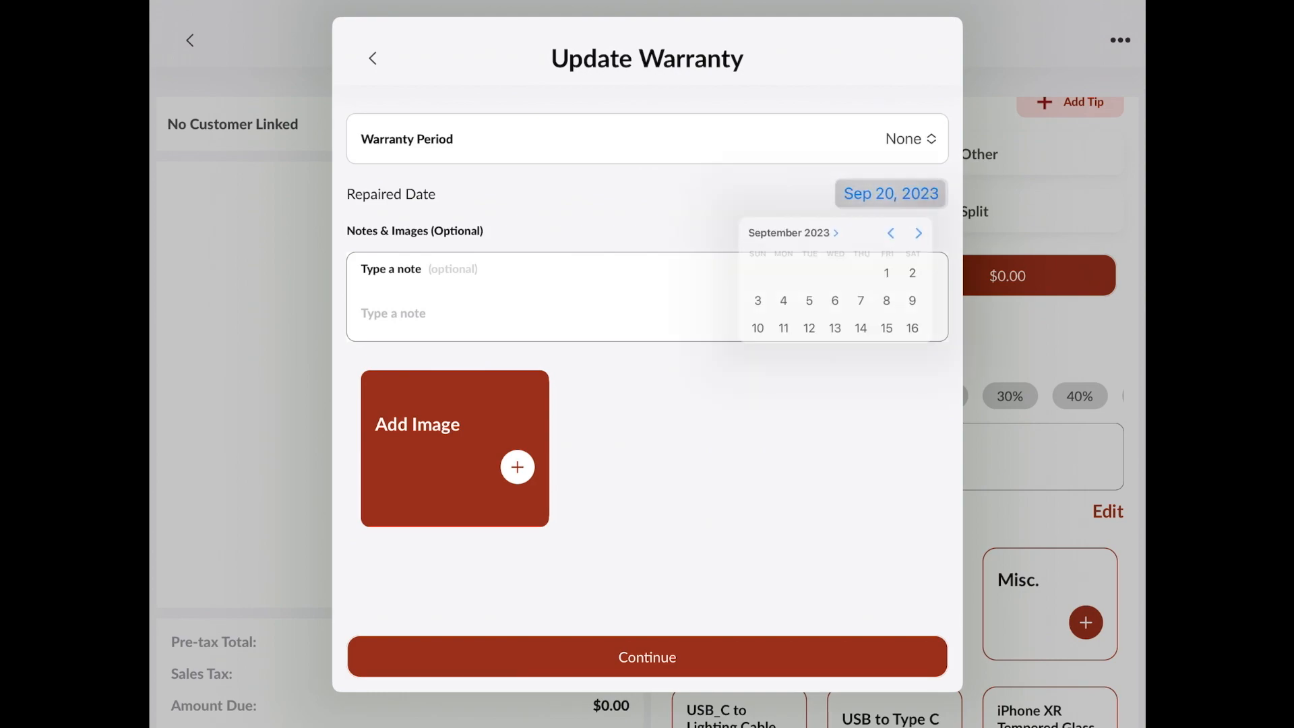
pyautogui.click(731, 422)
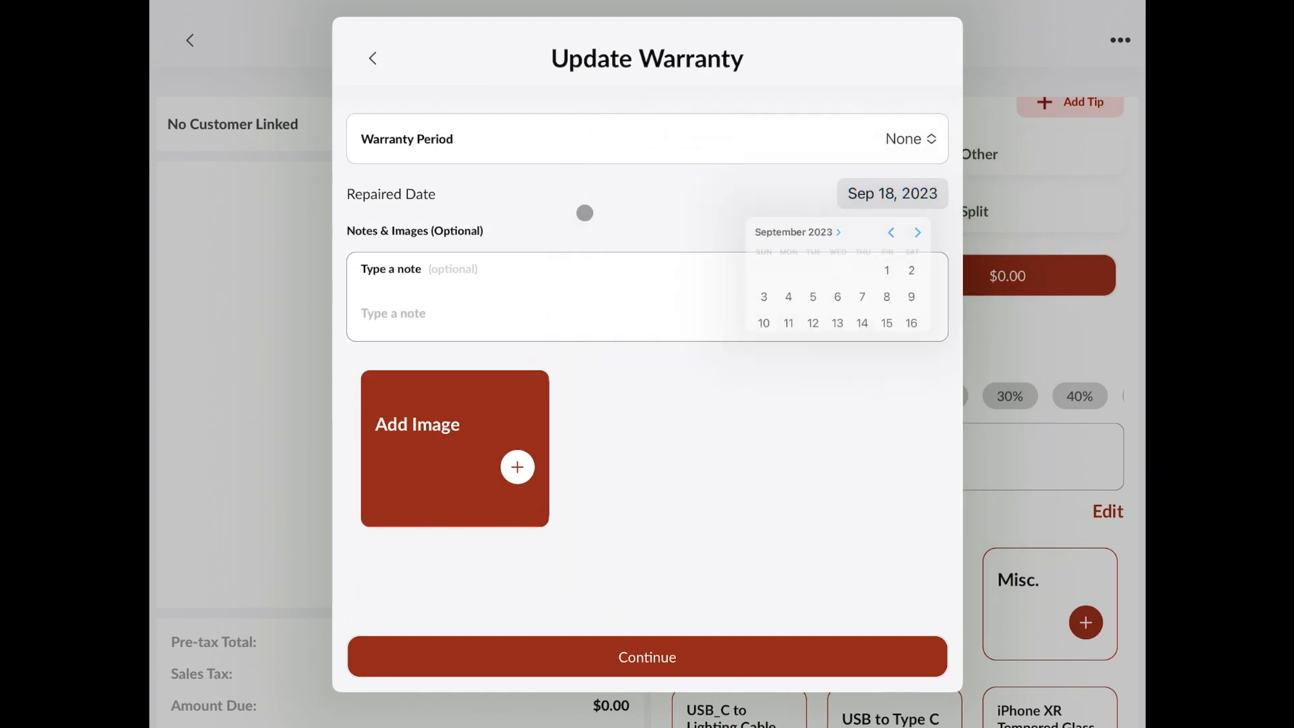
pyautogui.click(911, 138)
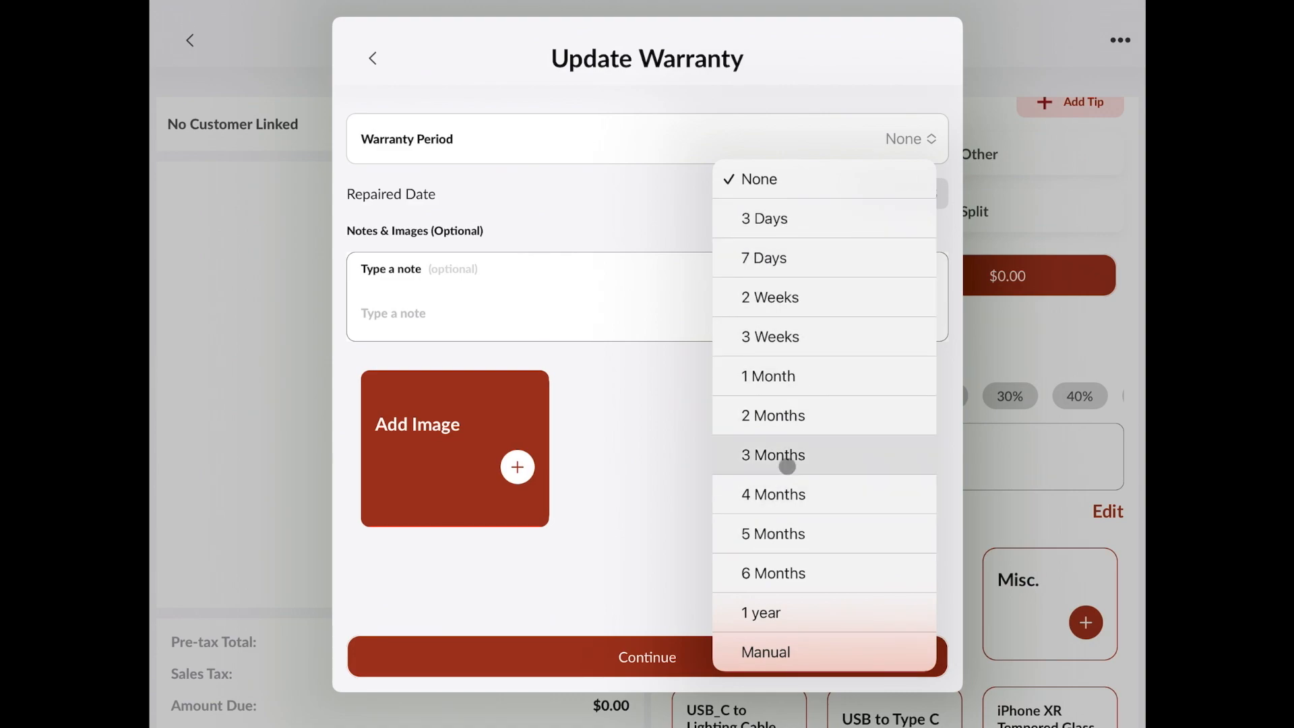
pyautogui.click(768, 376)
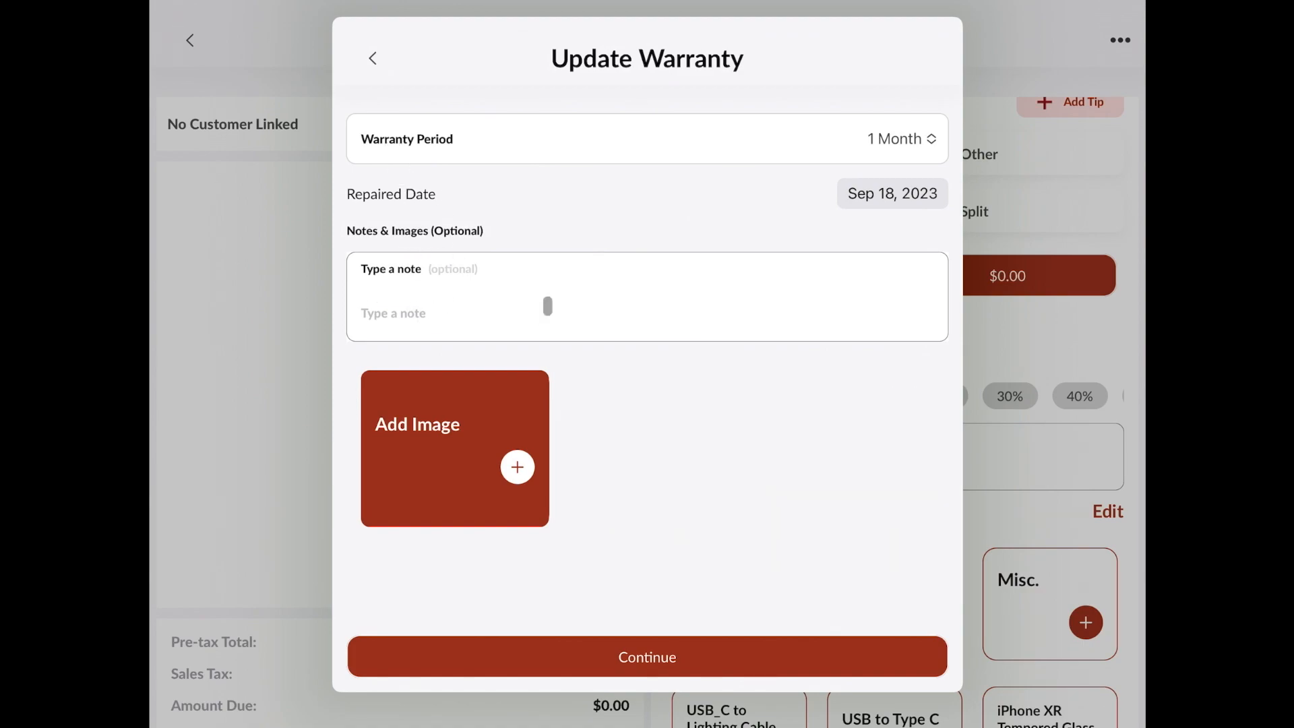
pyautogui.click(541, 312)
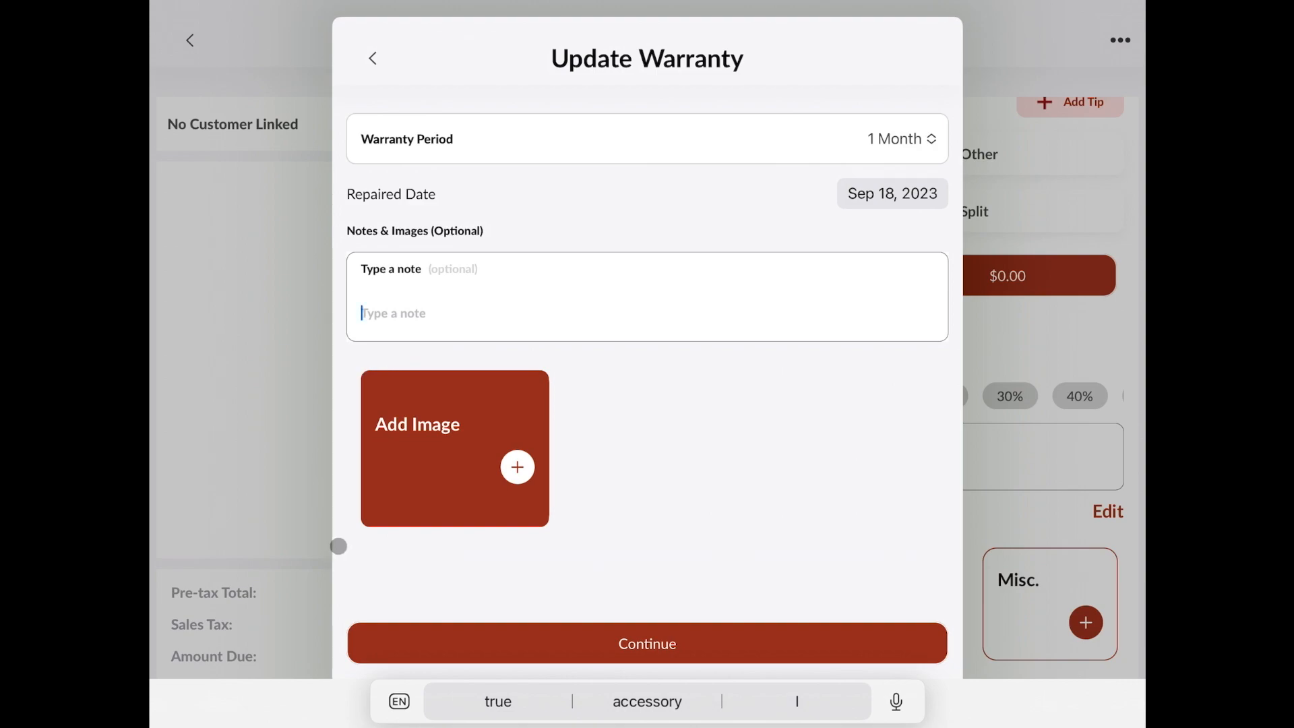
pyautogui.click(644, 642)
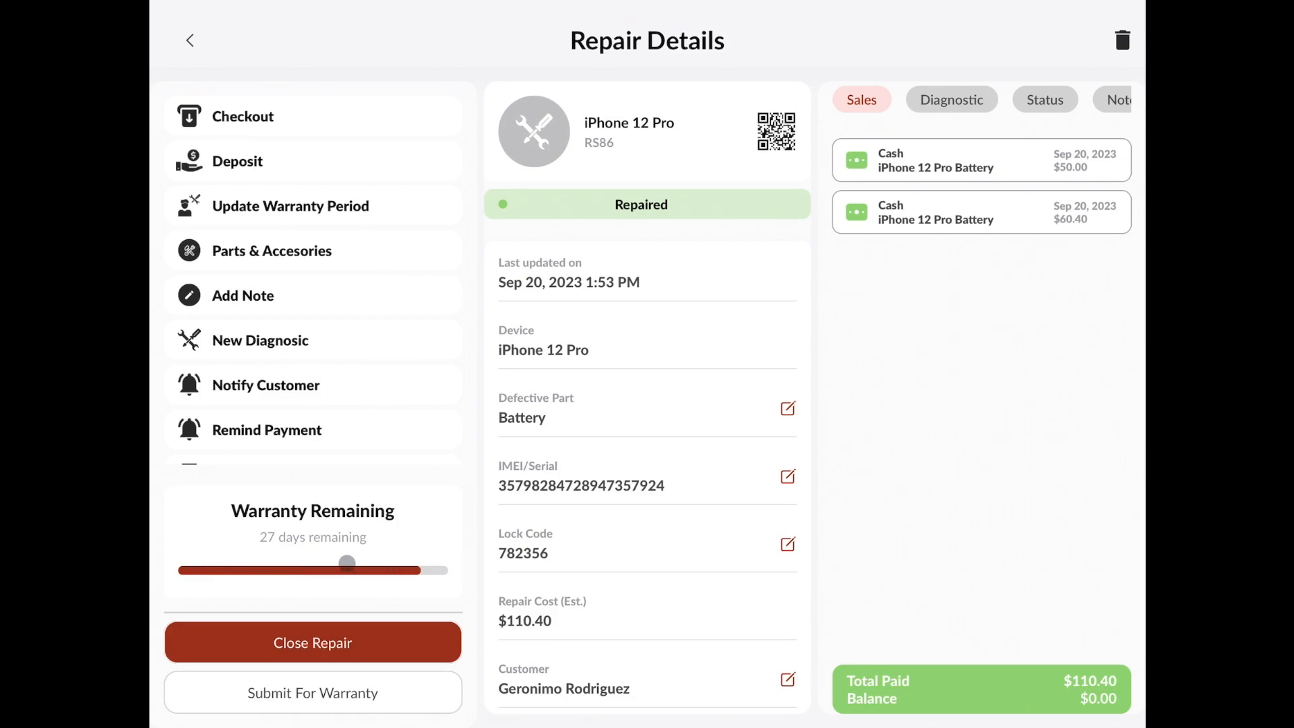
# Review the repair details showing $0.00 balance and 27 warranty days remaining
pyautogui.moveTo(347, 563); pyautogui.dragTo(412, 569)
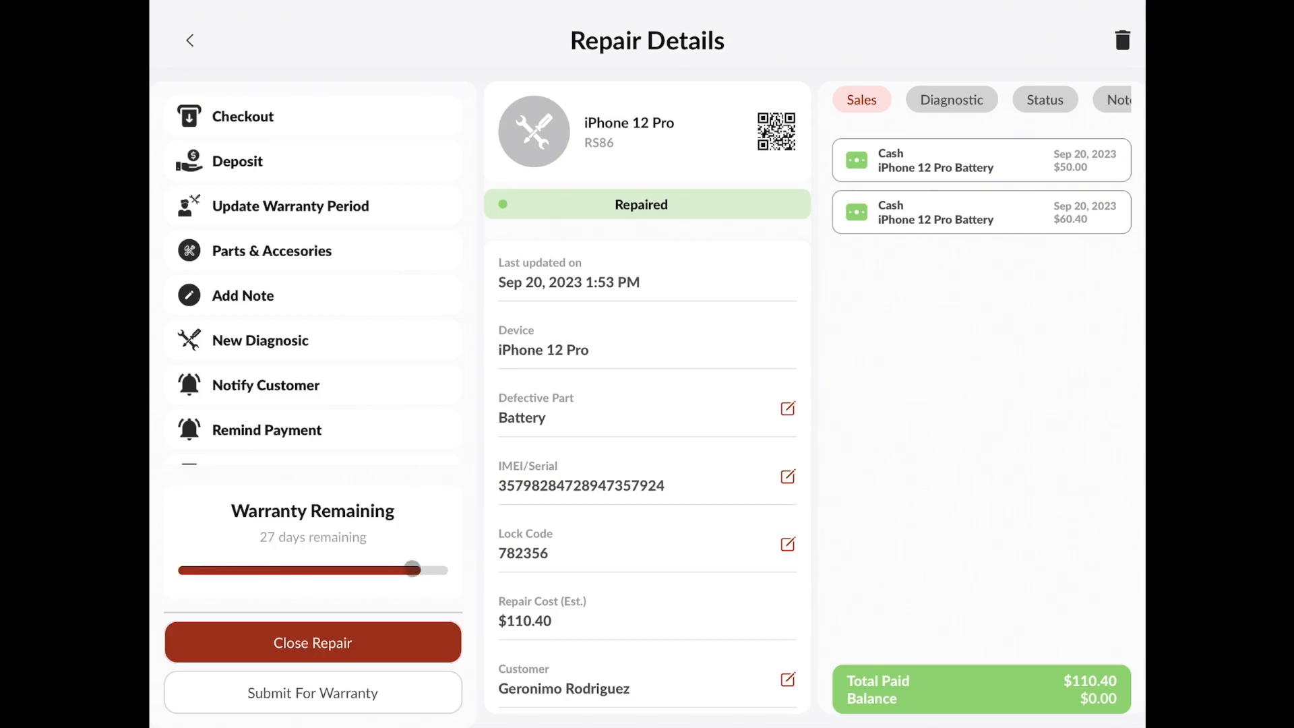